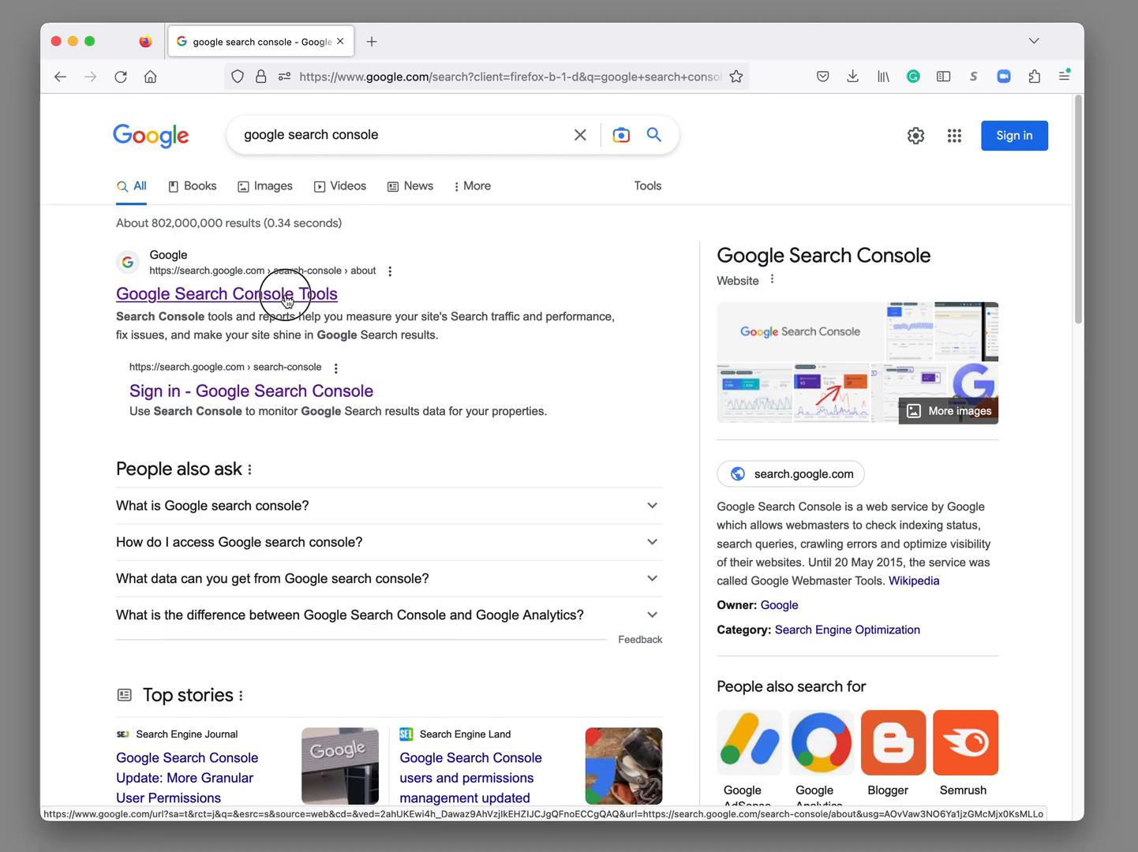
Follow the 'Google Search Console Tools' result to the Search Console about page.
click(227, 293)
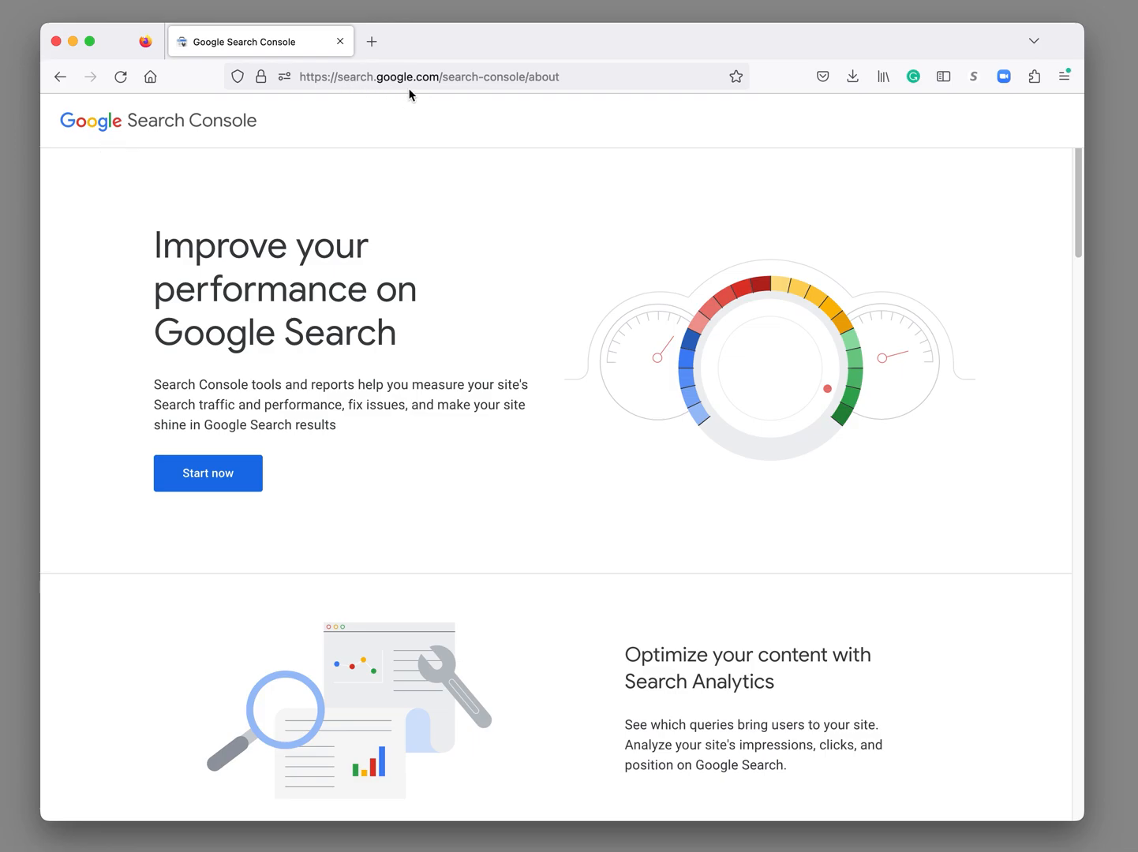
mouse_move(505, 96)
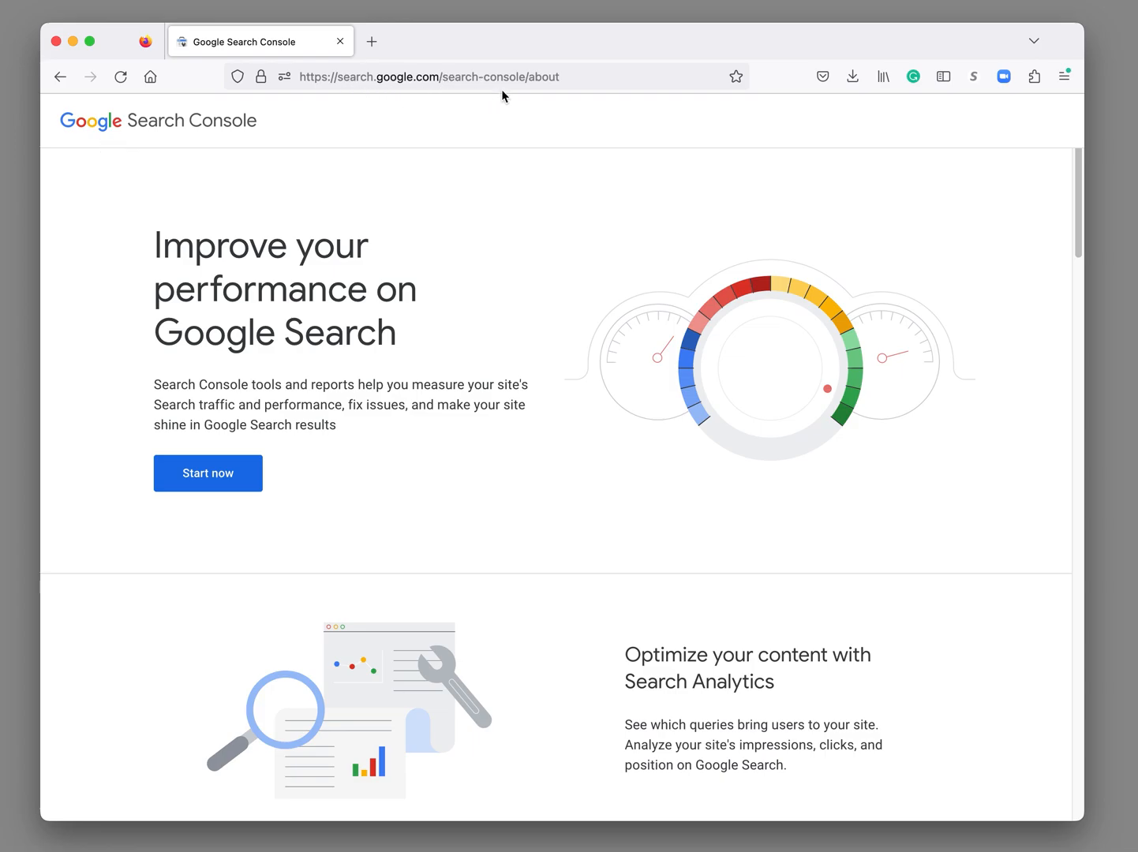
mouse_move(288, 98)
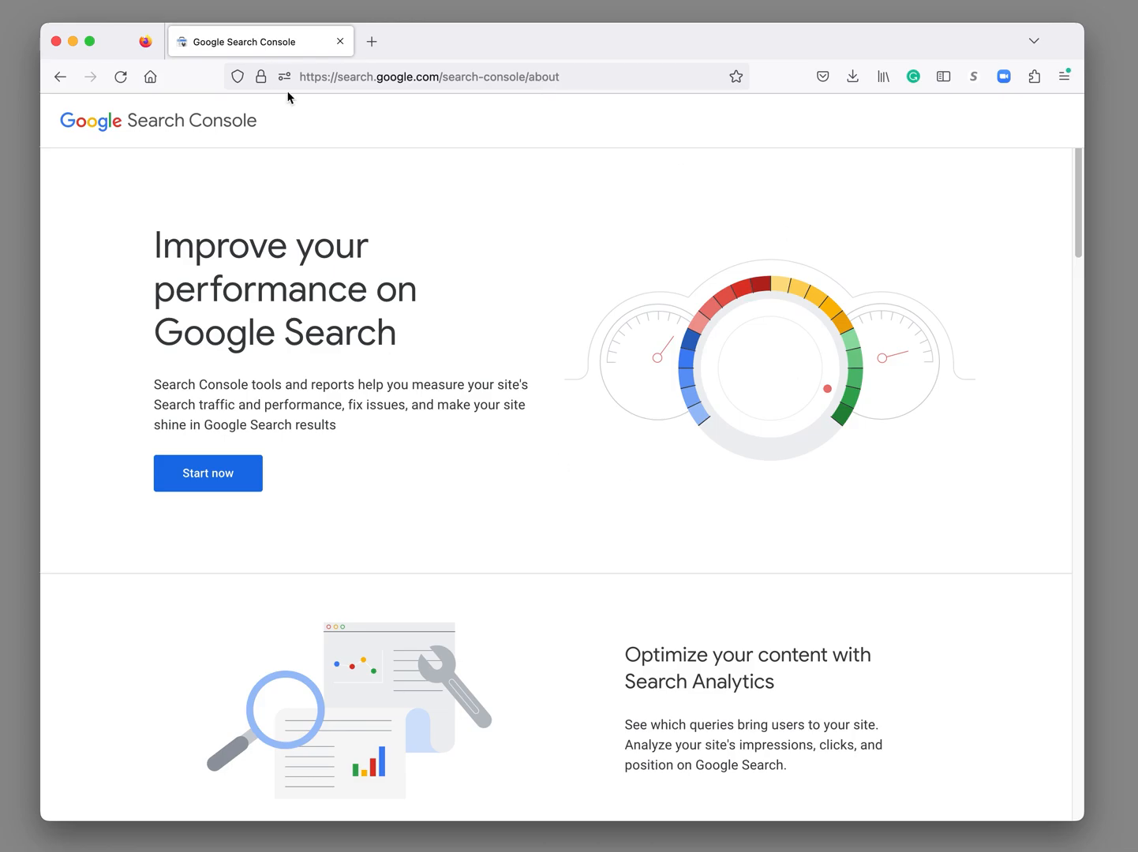
mouse_move(786, 685)
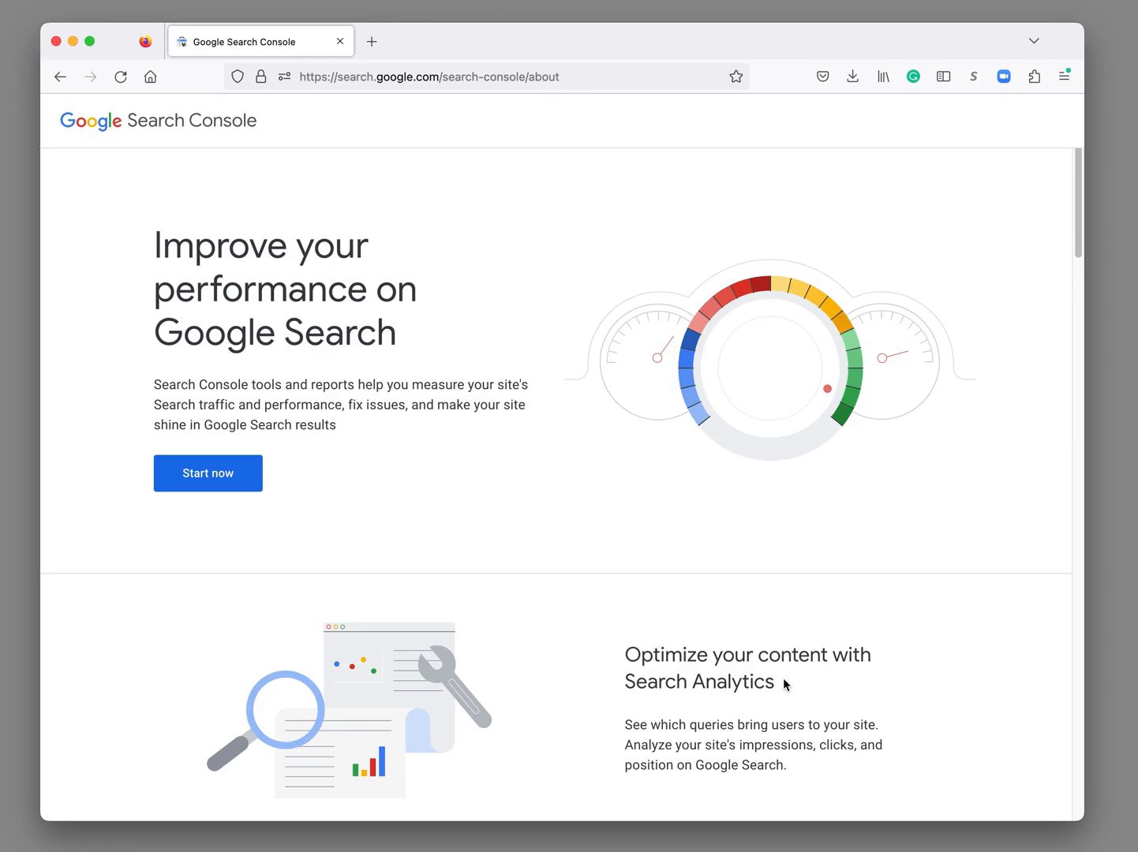
Start from the about page, choose a saved Google account and sign in with its password.
click(209, 473)
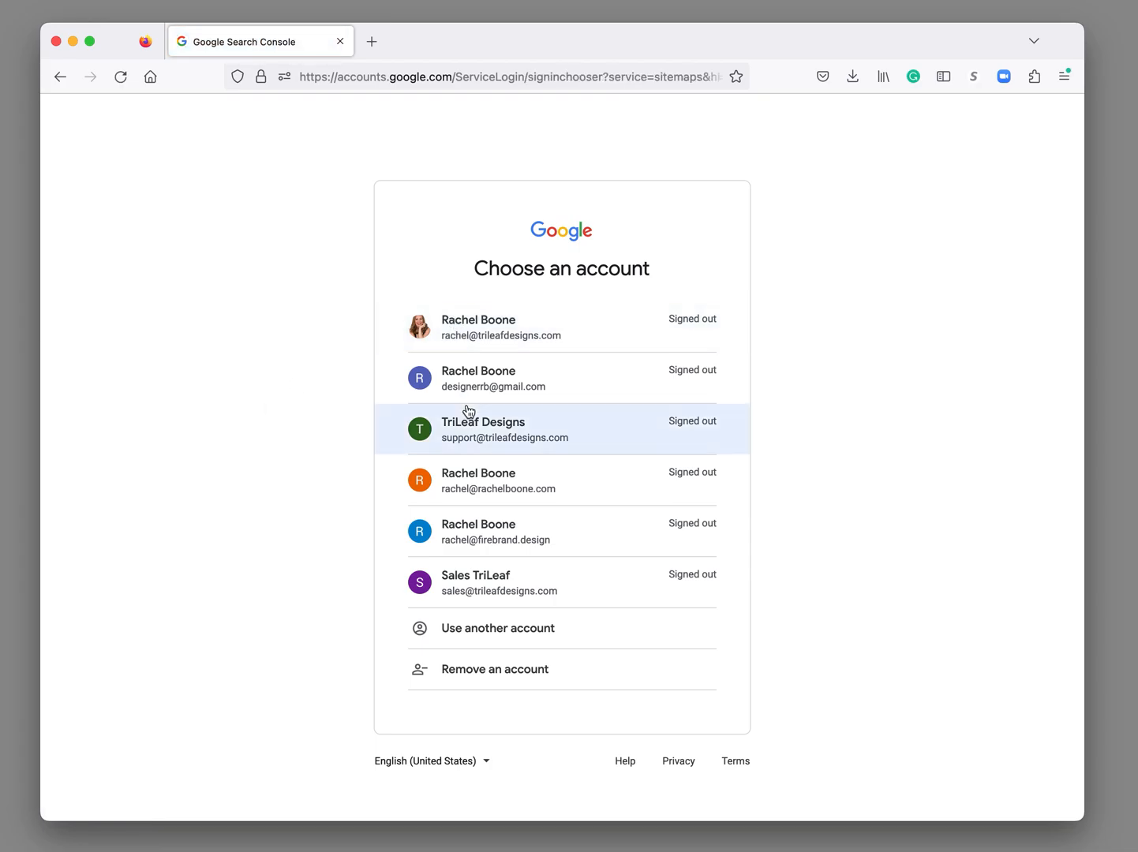
mouse_move(426, 499)
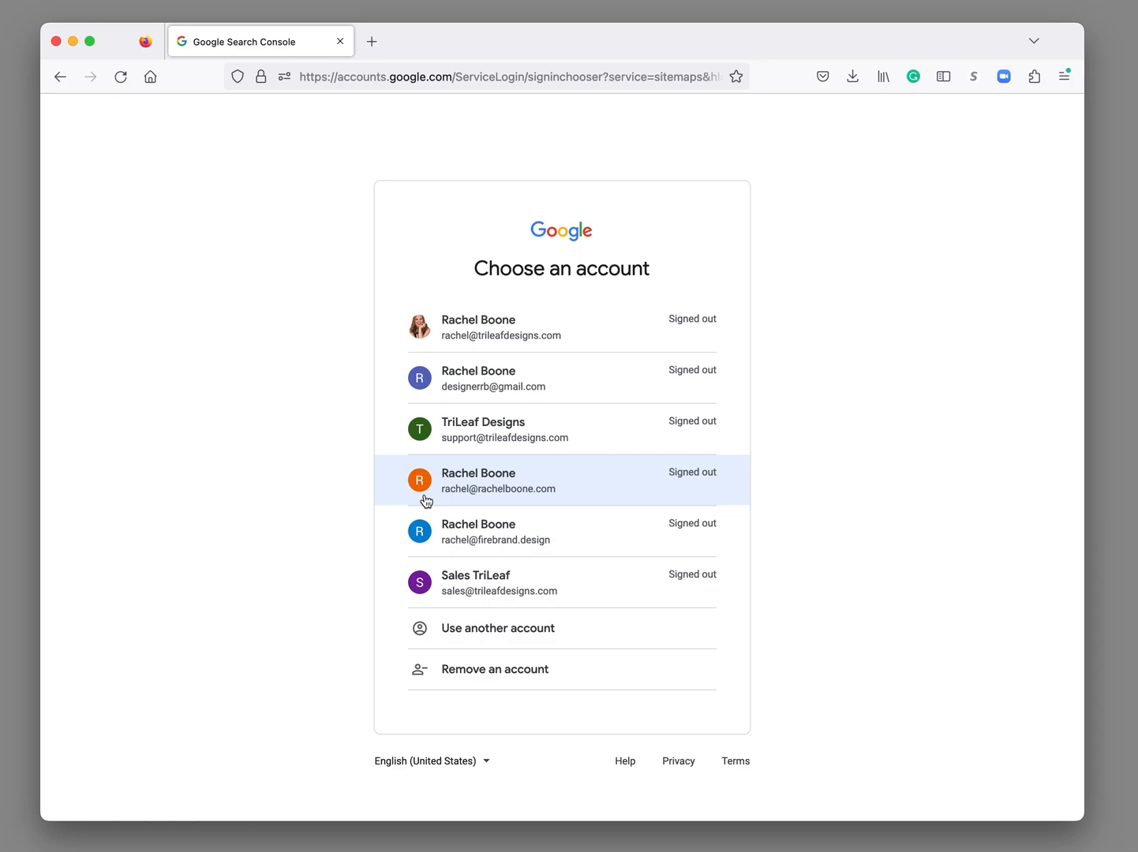
click(497, 480)
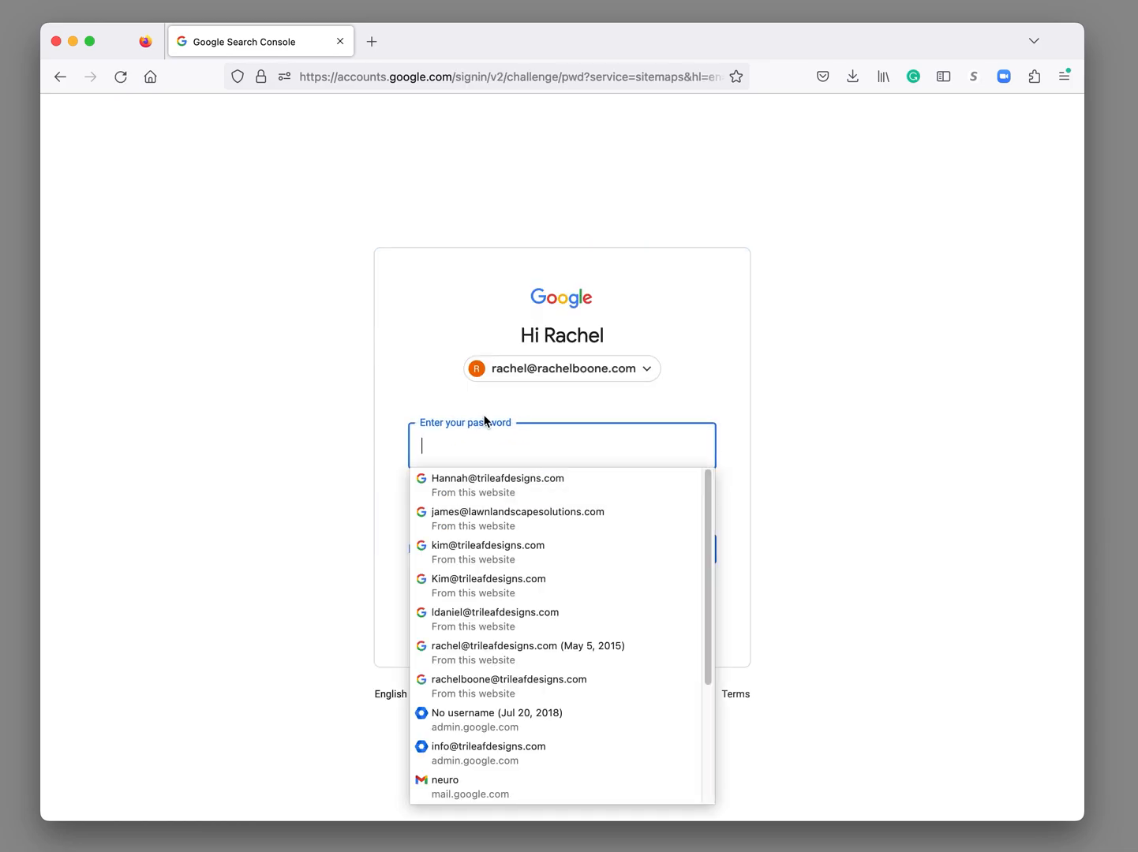
text(••••)
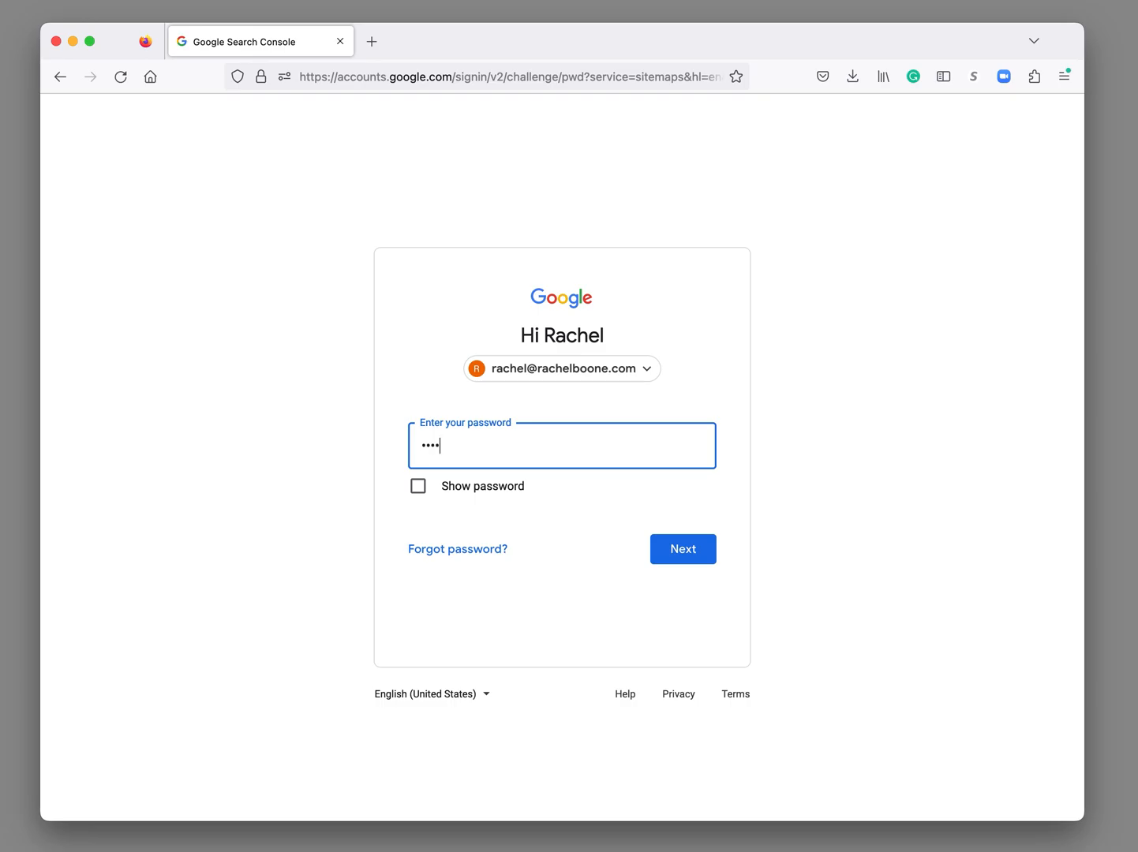
click(681, 549)
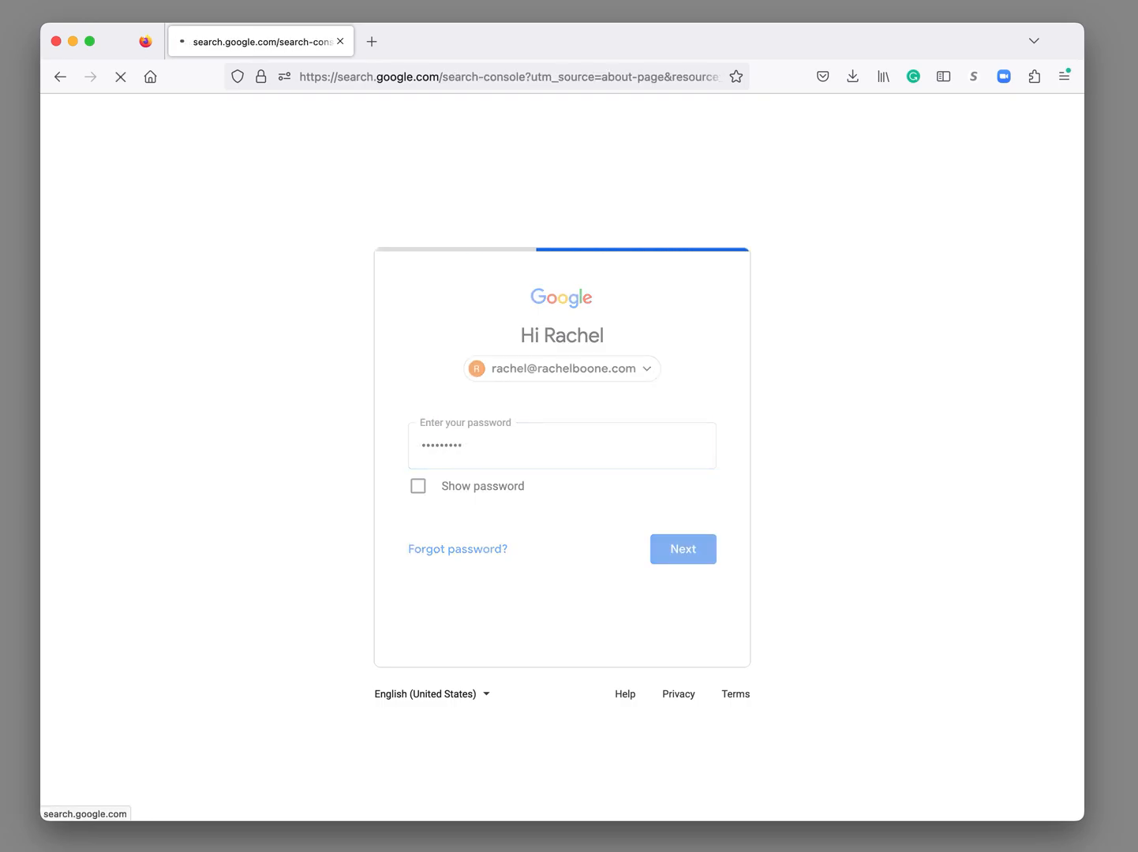
click(682, 550)
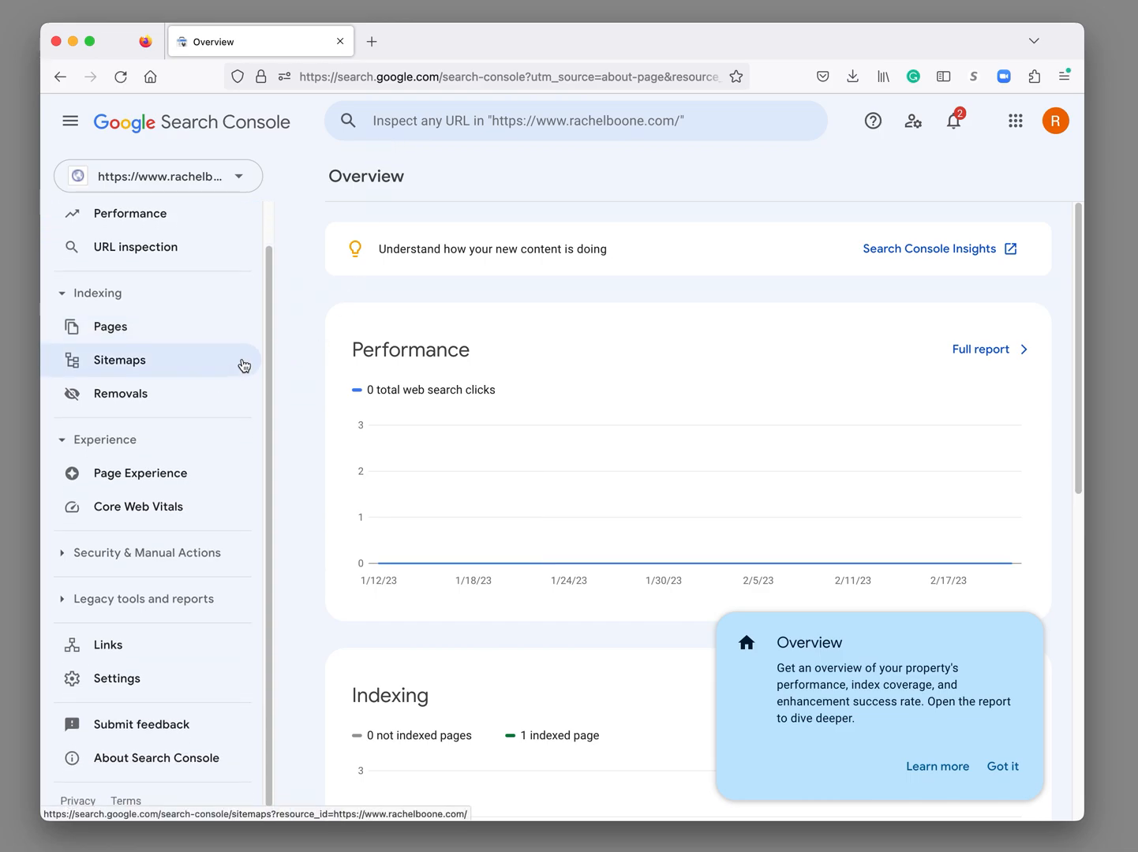
mouse_move(117, 679)
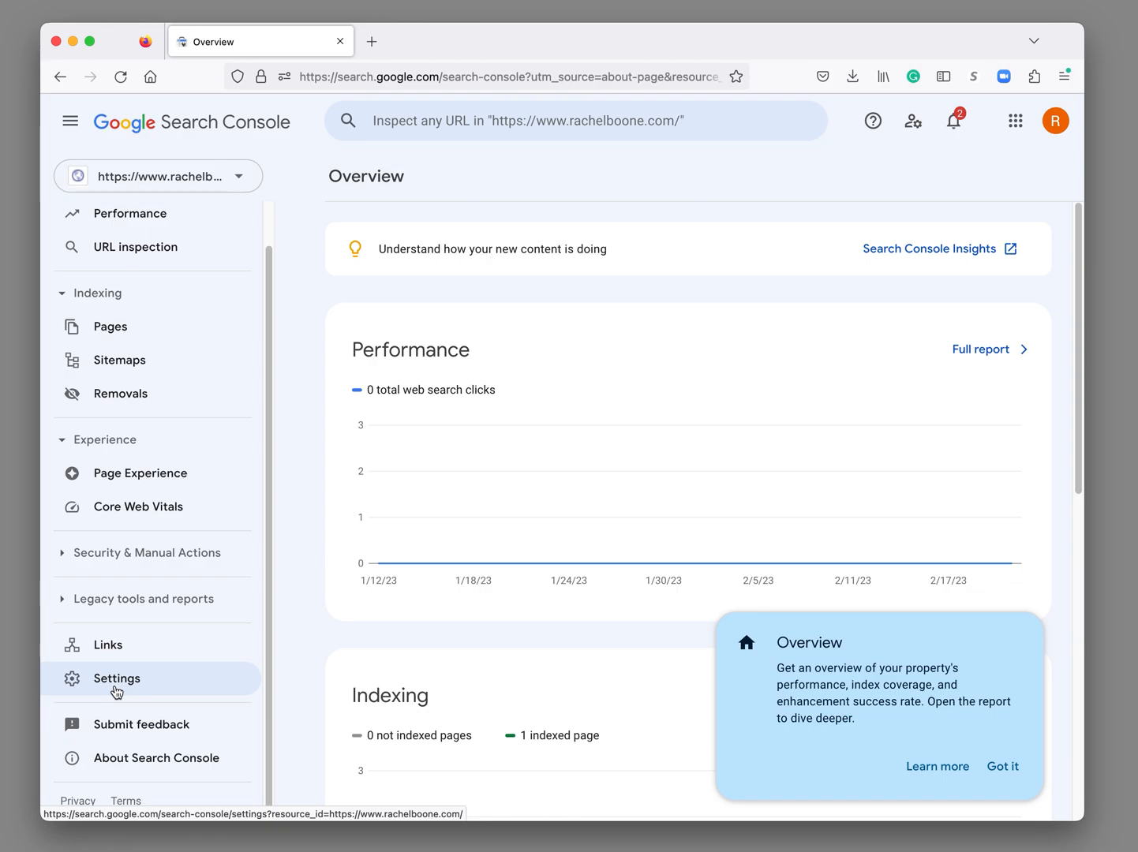
Go through Settings to Users and permissions and start the Add user form.
click(116, 679)
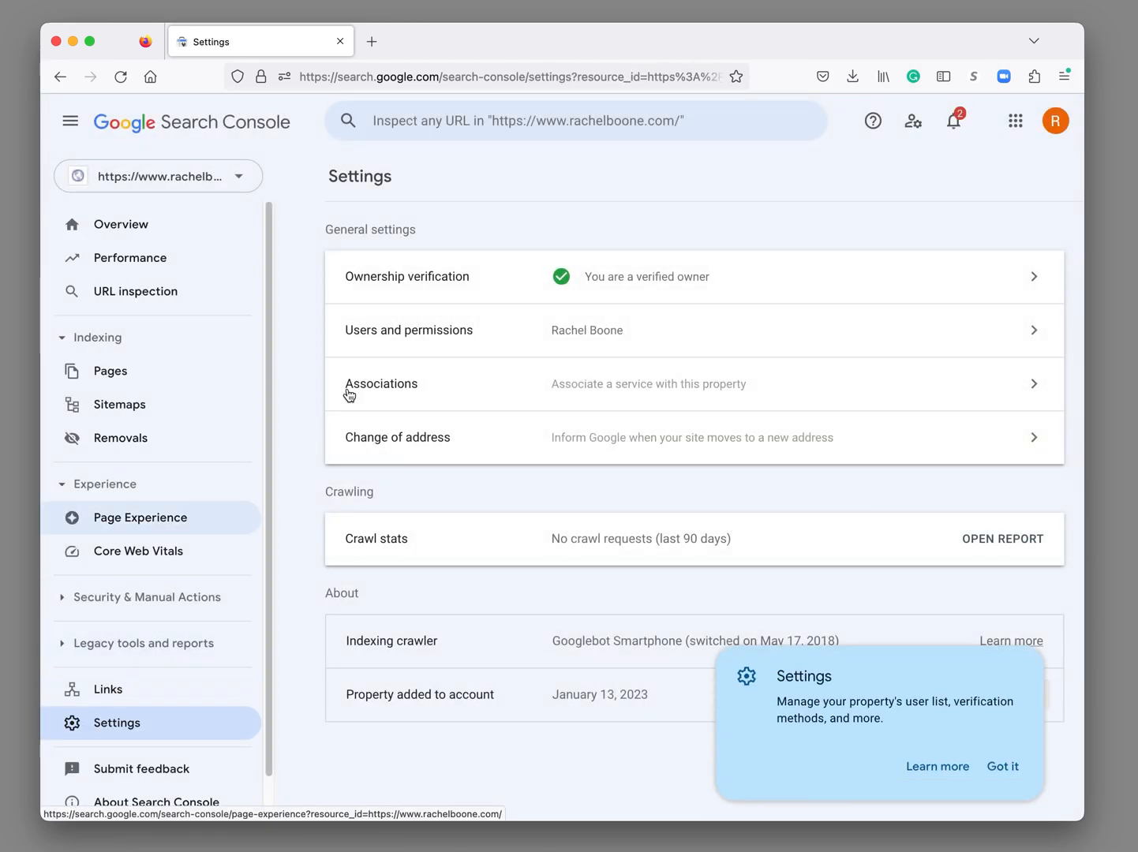
click(409, 330)
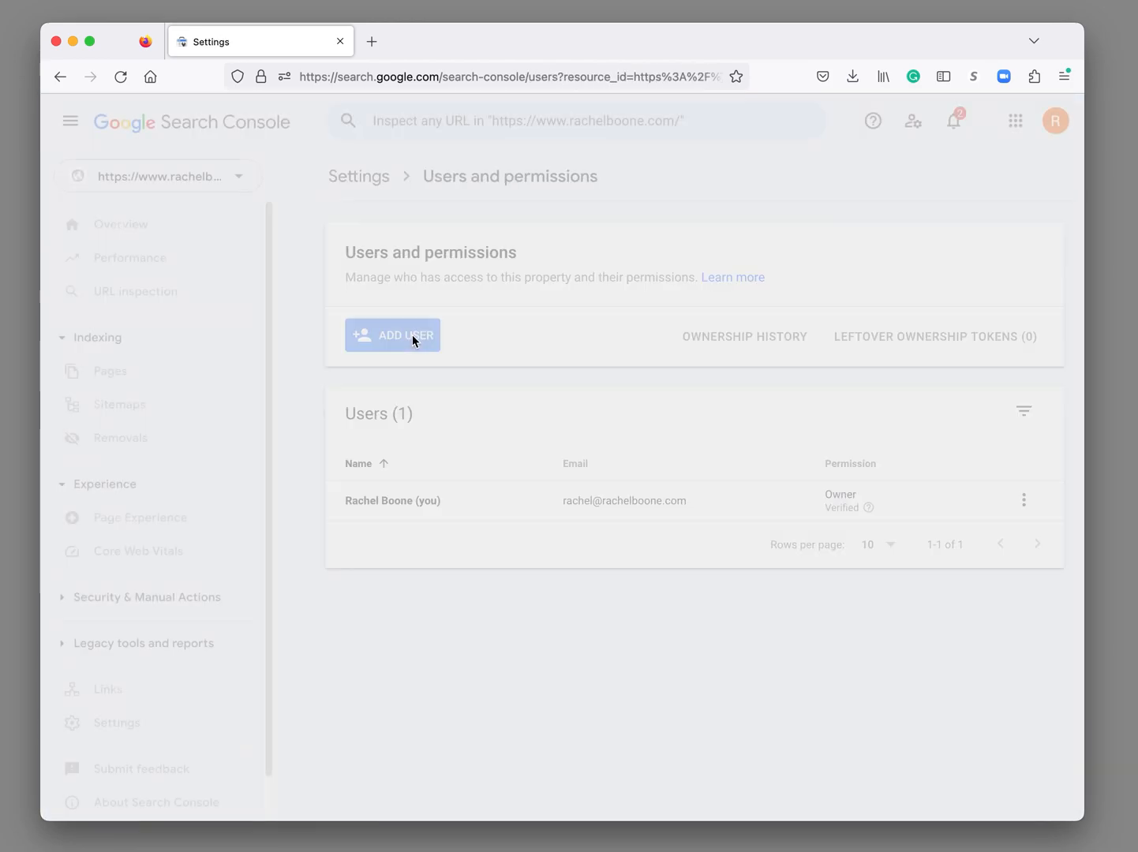
click(392, 335)
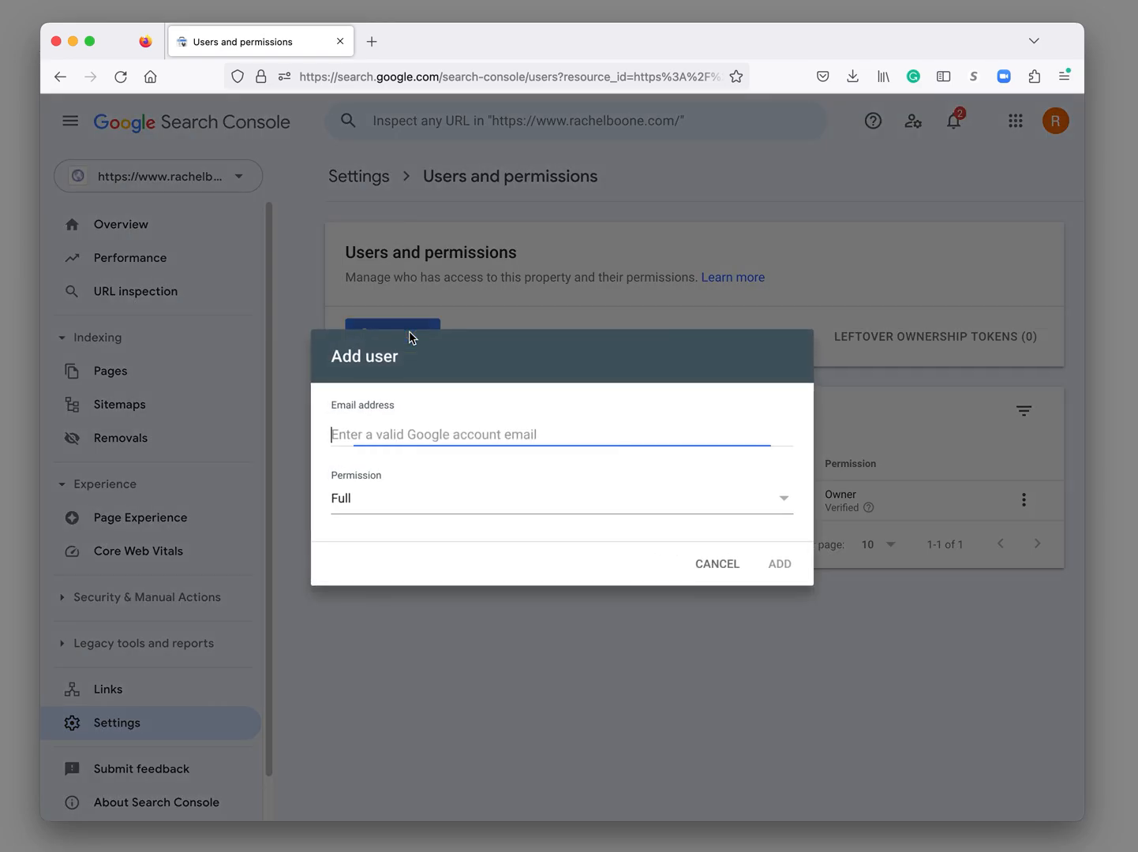
mouse_move(592, 442)
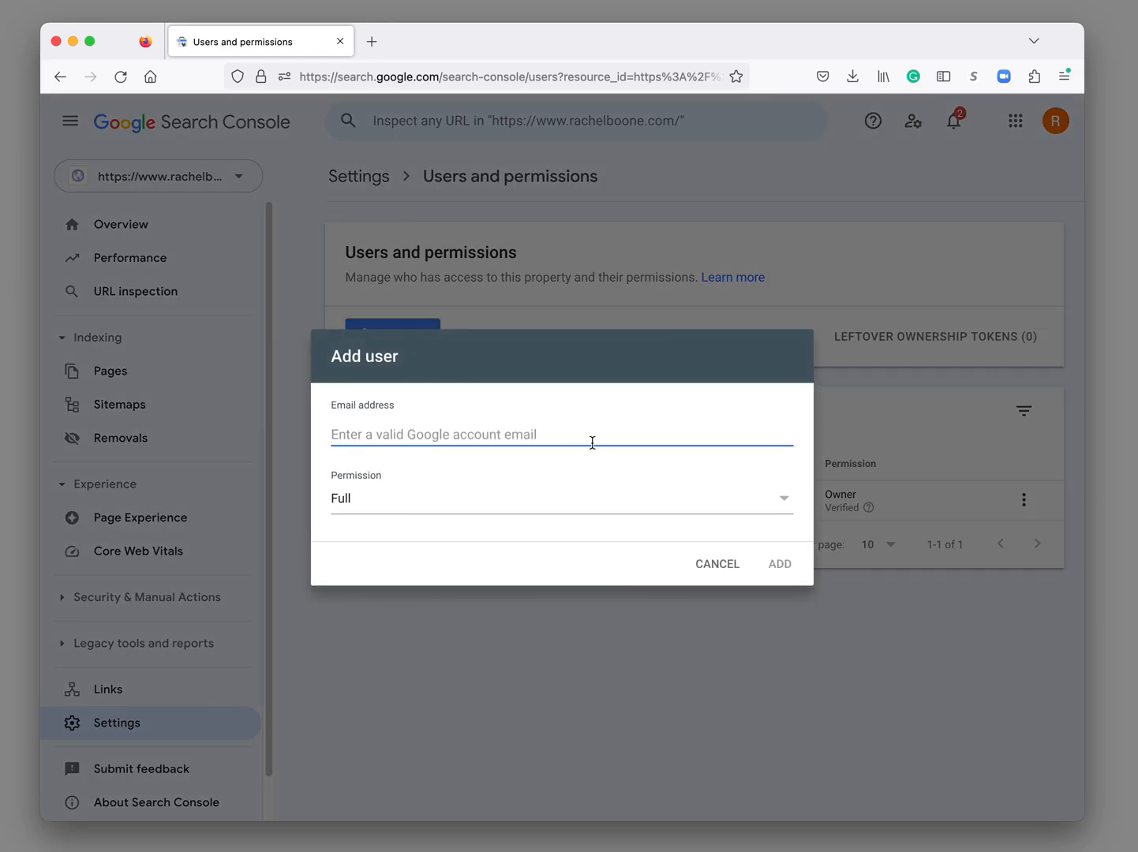
click(780, 564)
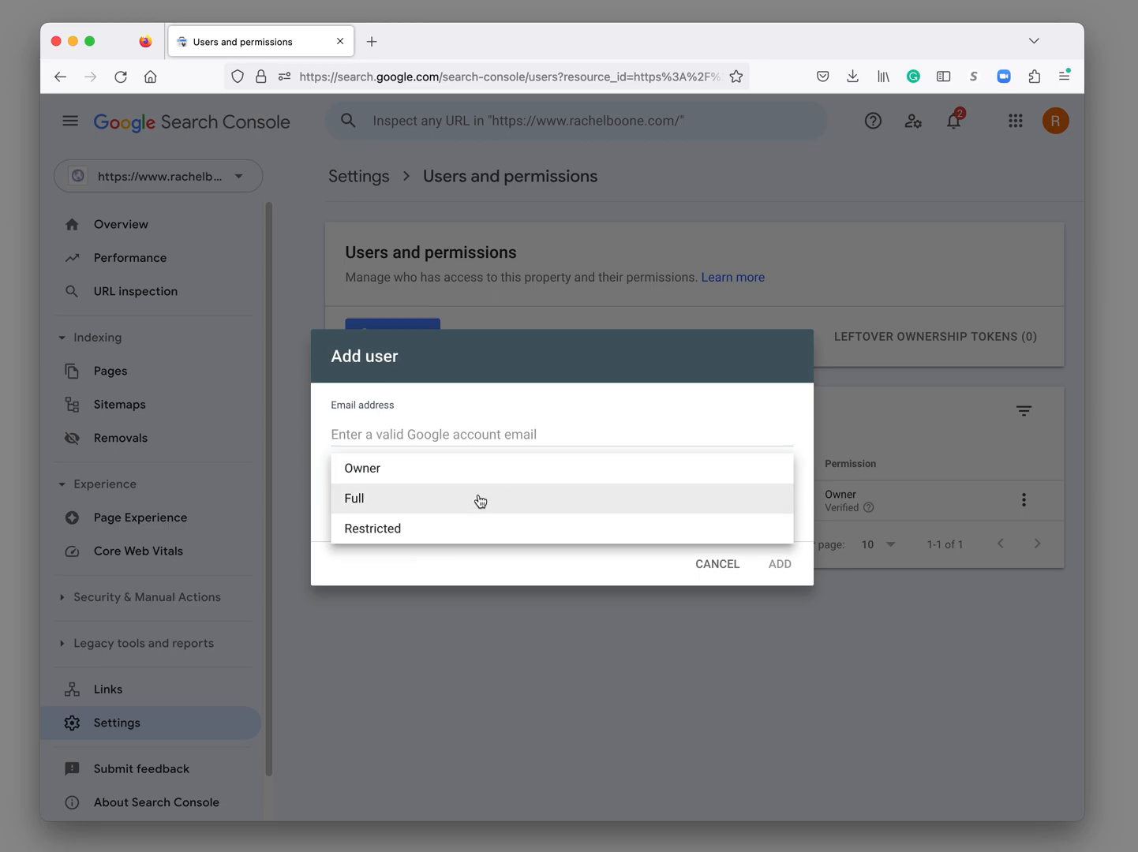
mouse_move(410, 505)
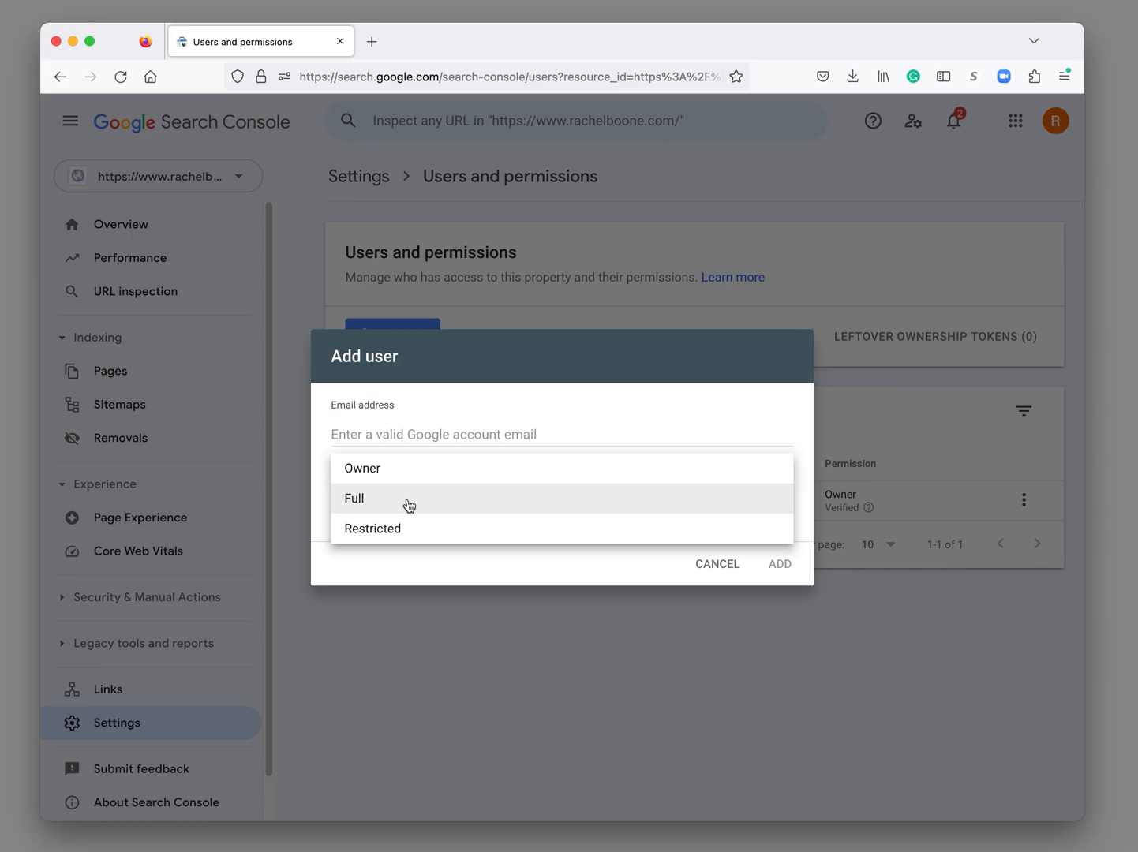
mouse_move(392, 472)
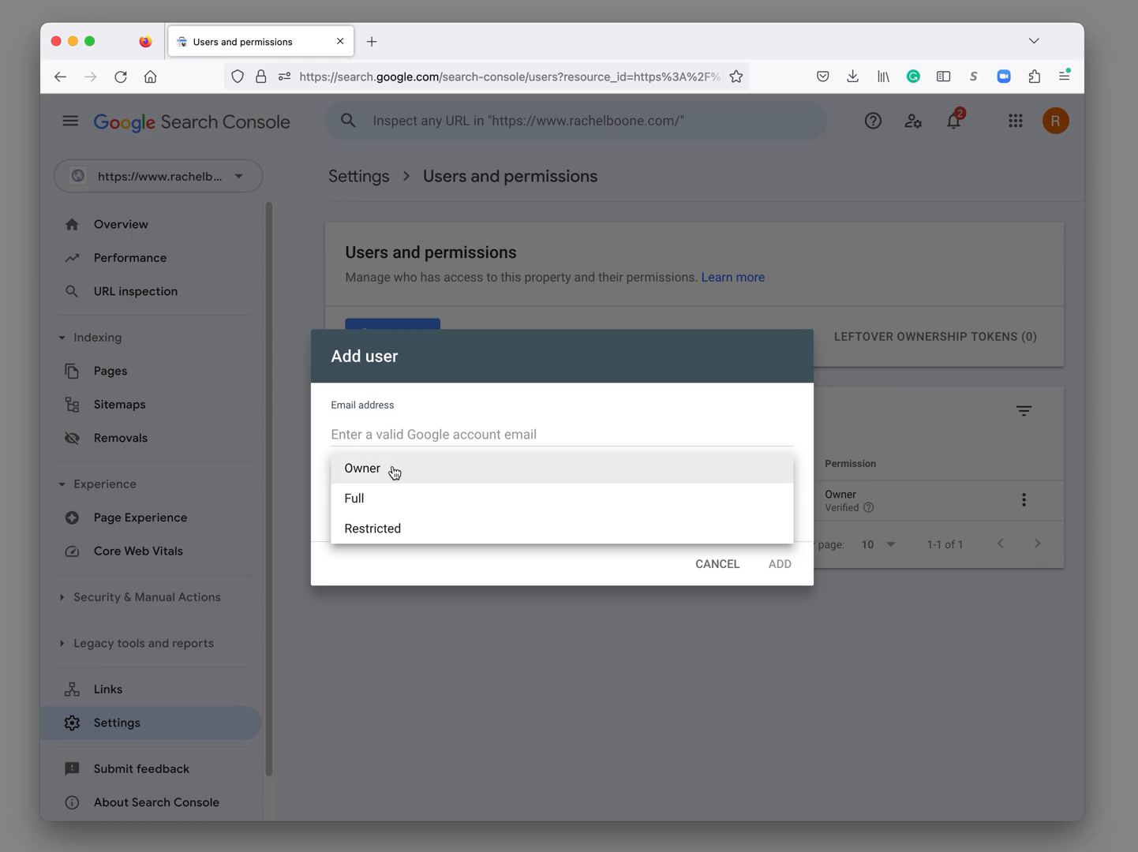
mouse_move(399, 480)
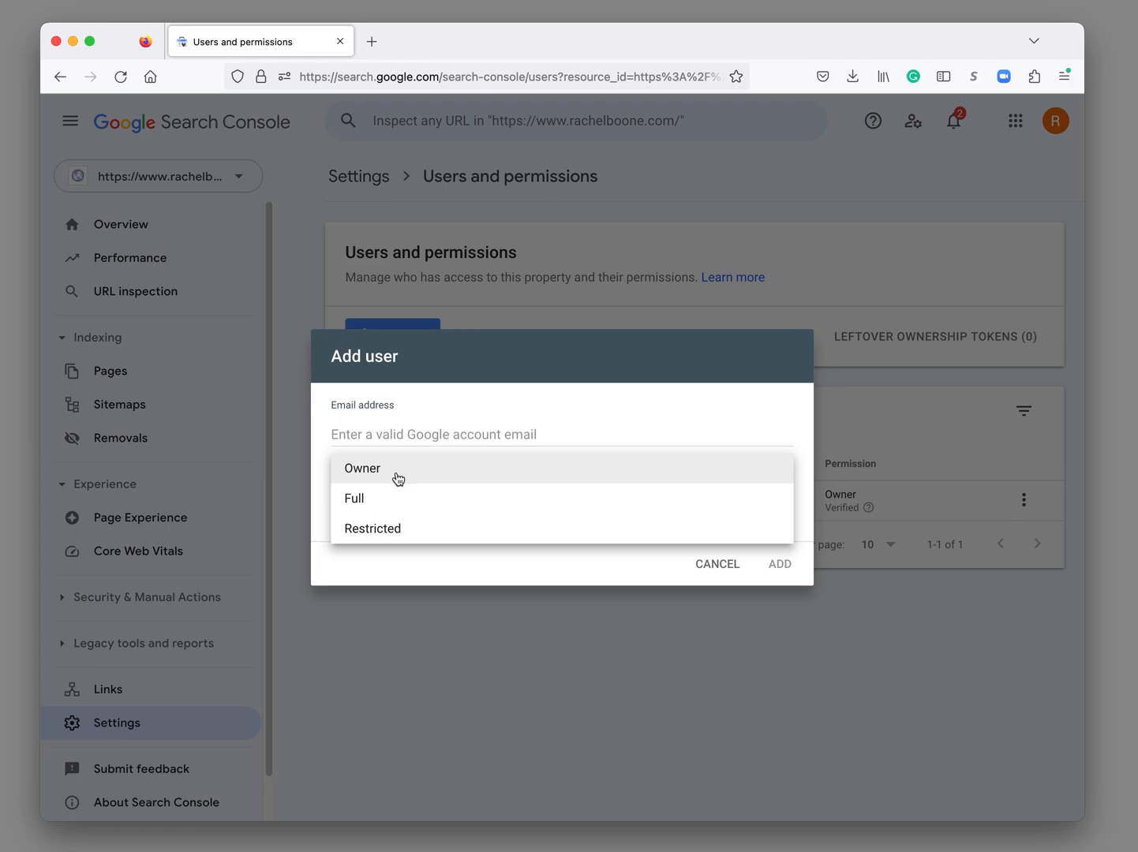
mouse_move(407, 510)
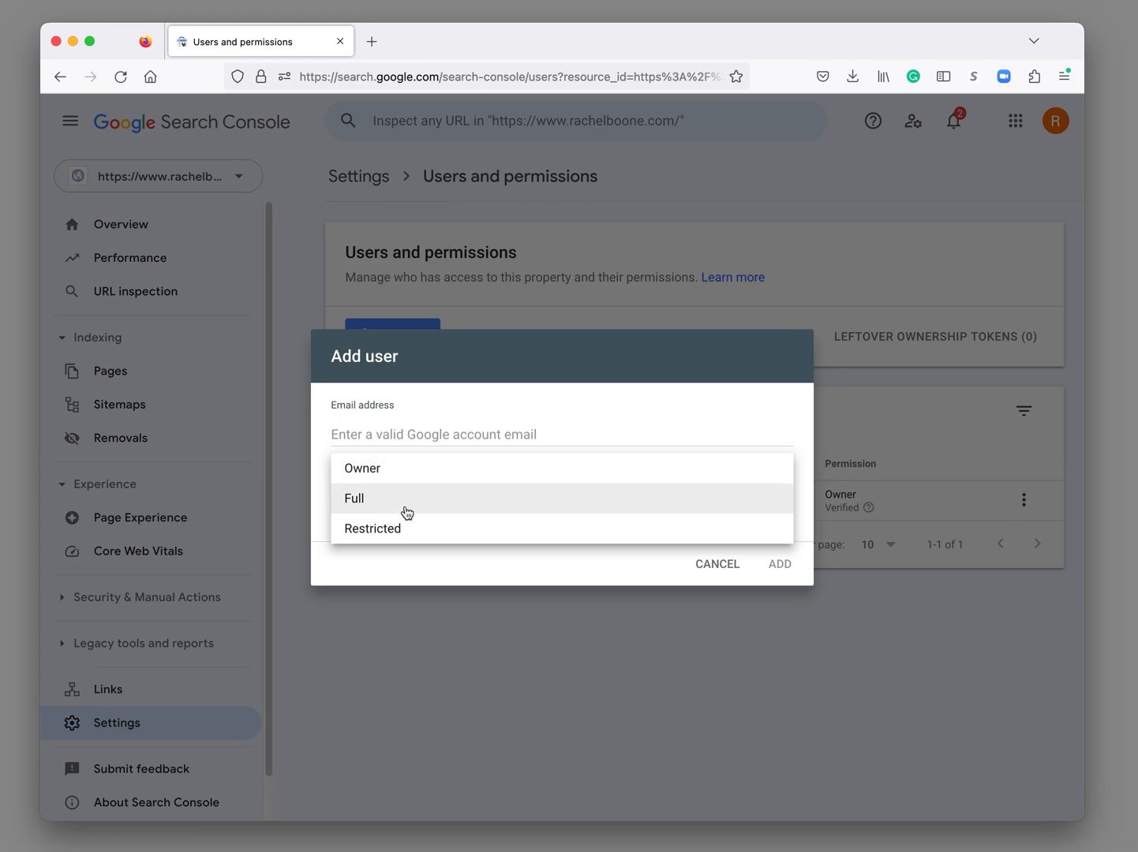
click(354, 499)
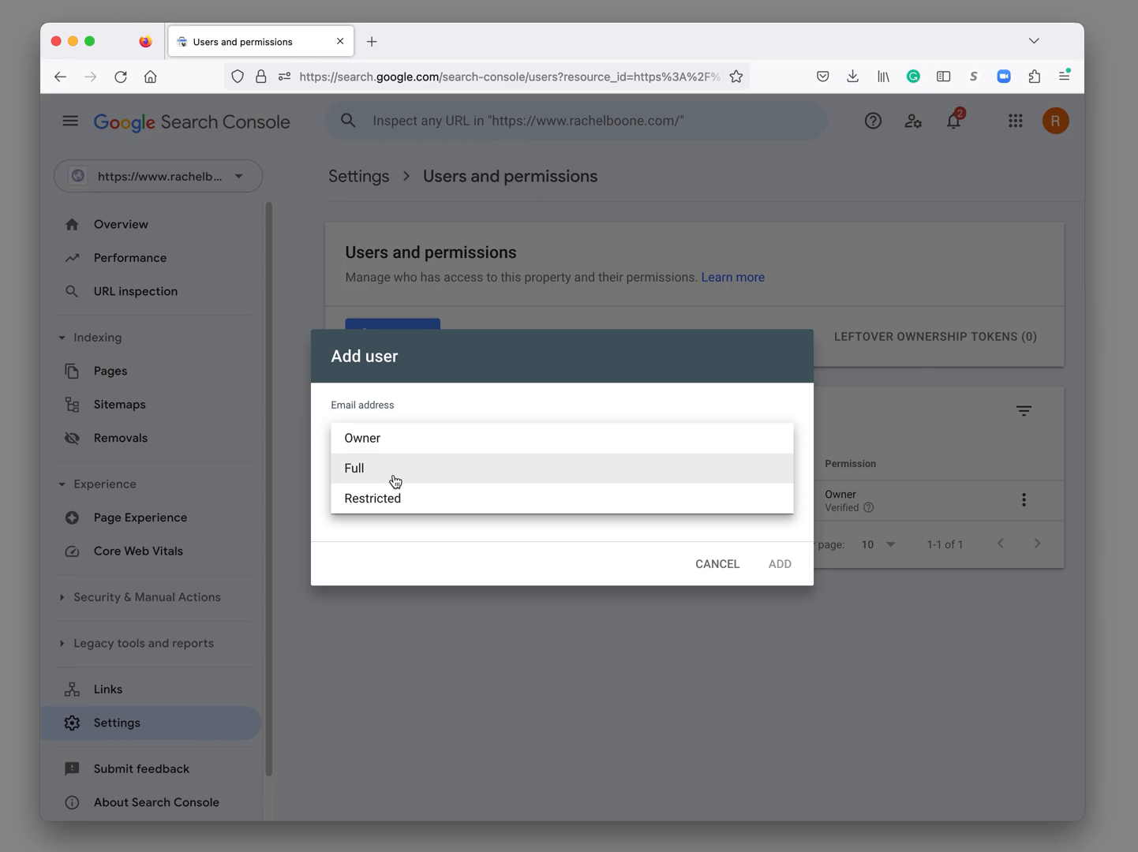
mouse_move(435, 476)
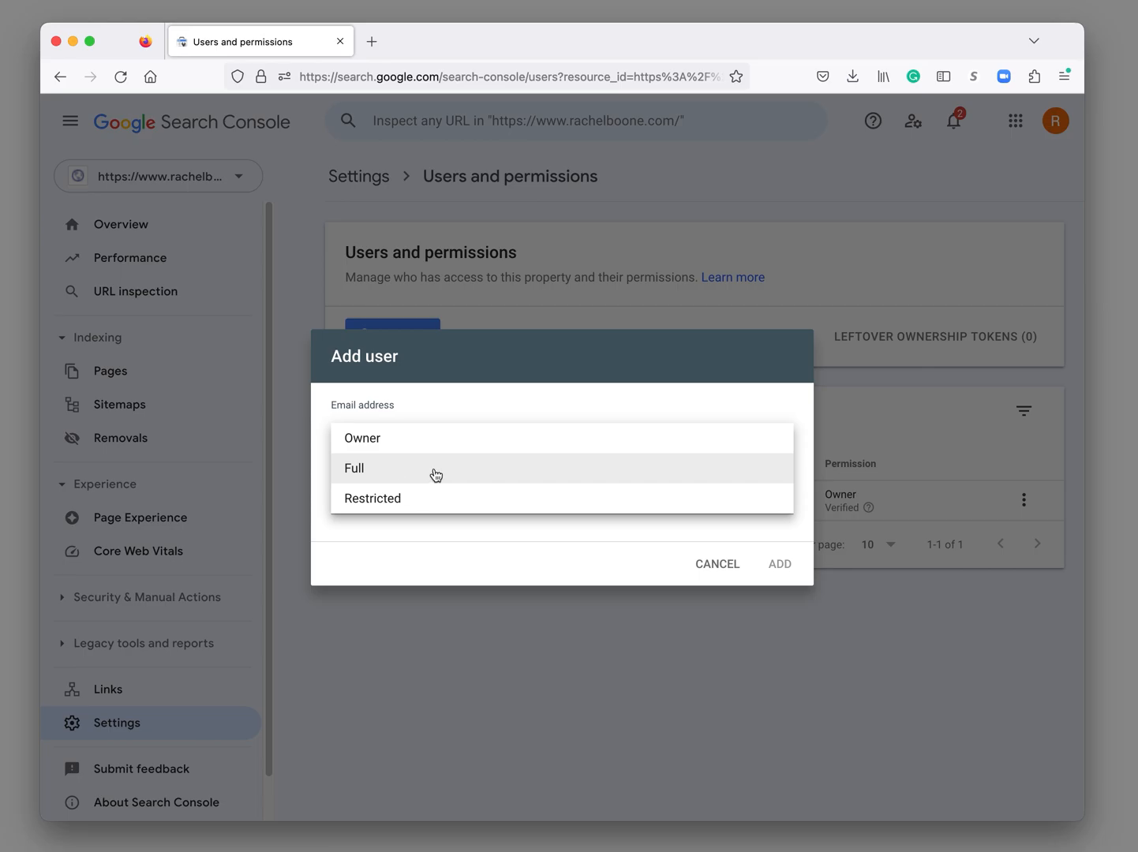
mouse_move(459, 479)
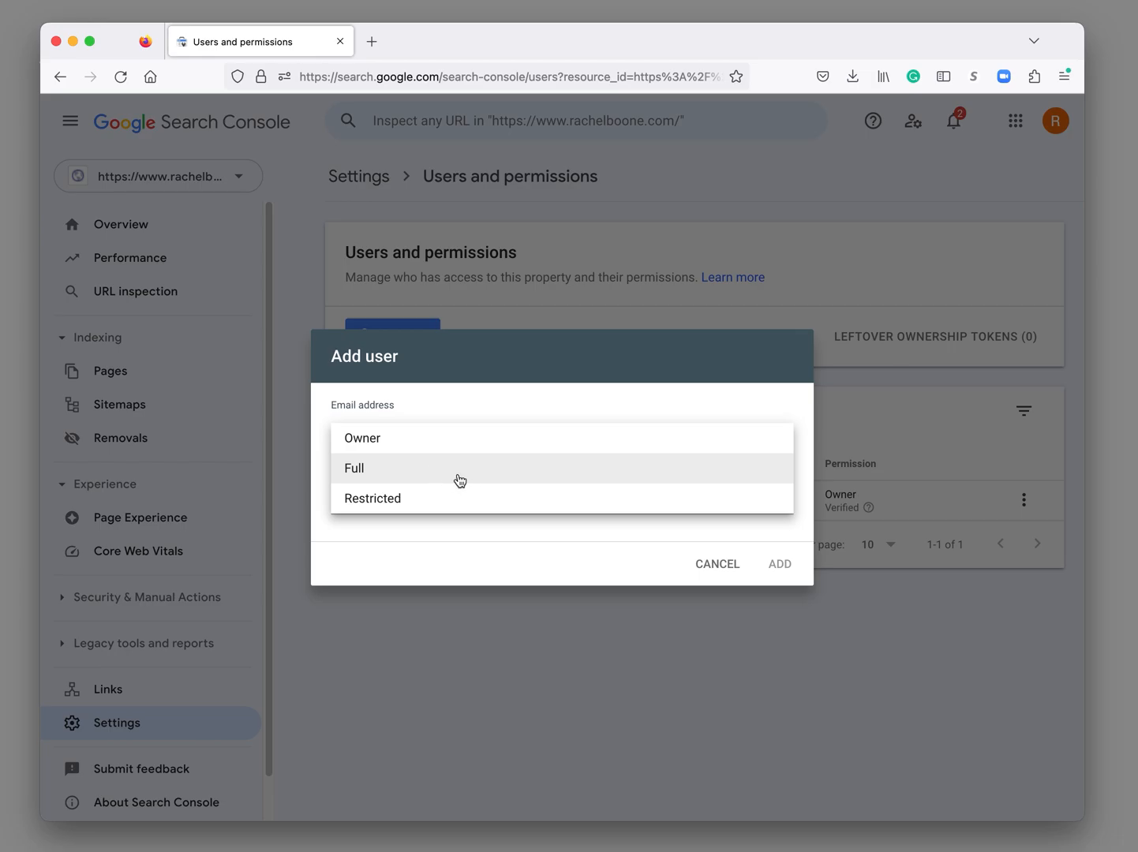
click(354, 467)
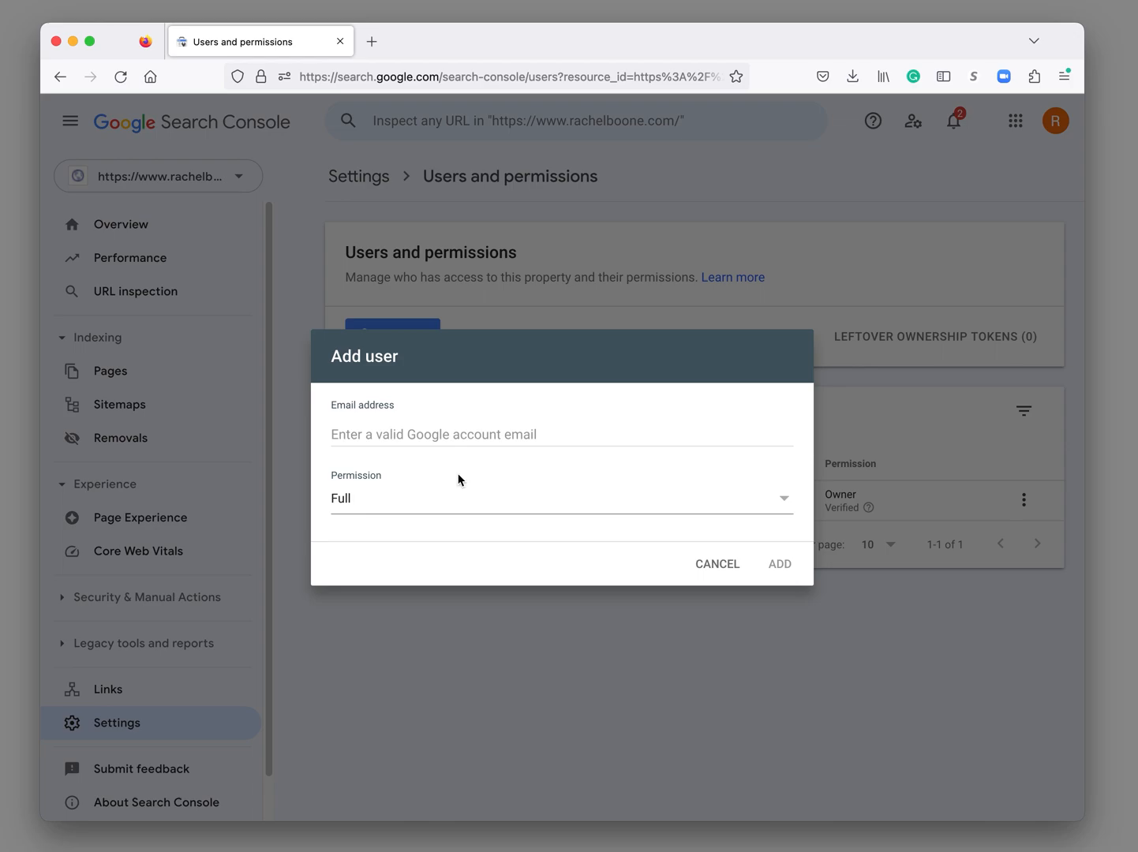
mouse_move(786, 566)
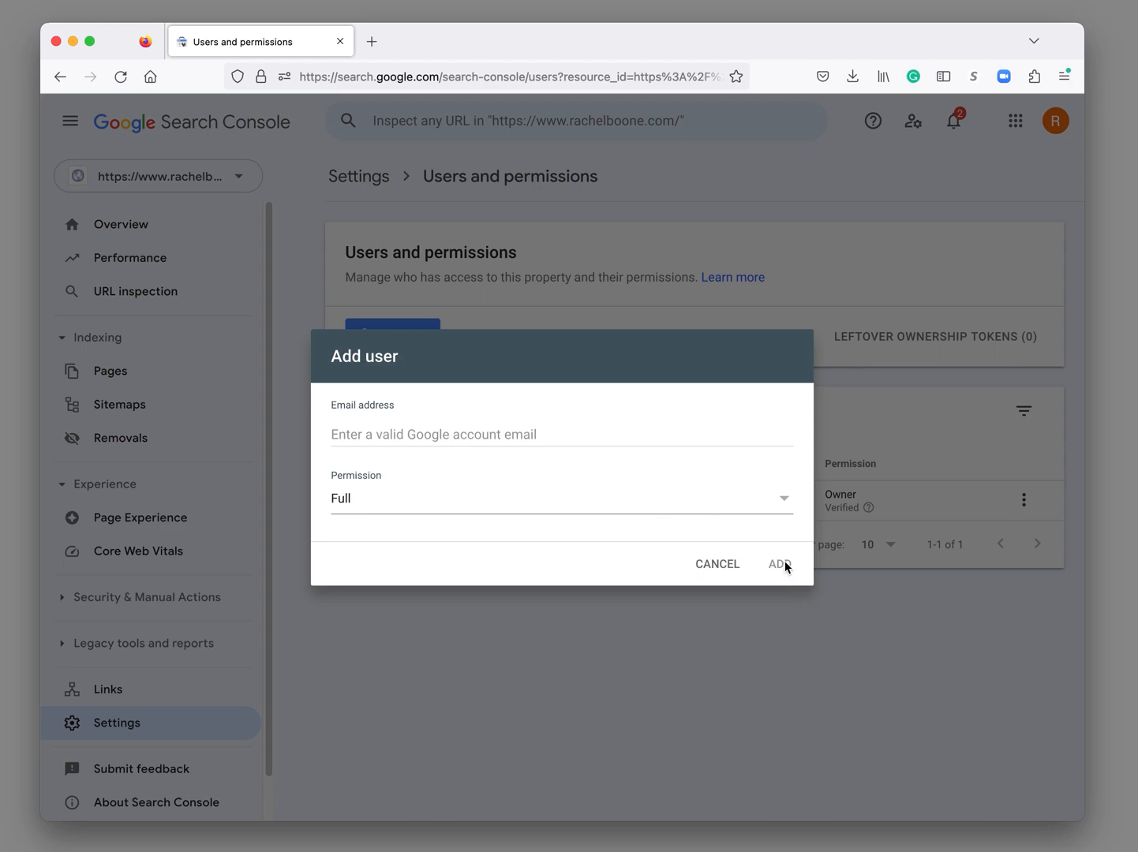
mouse_move(685, 606)
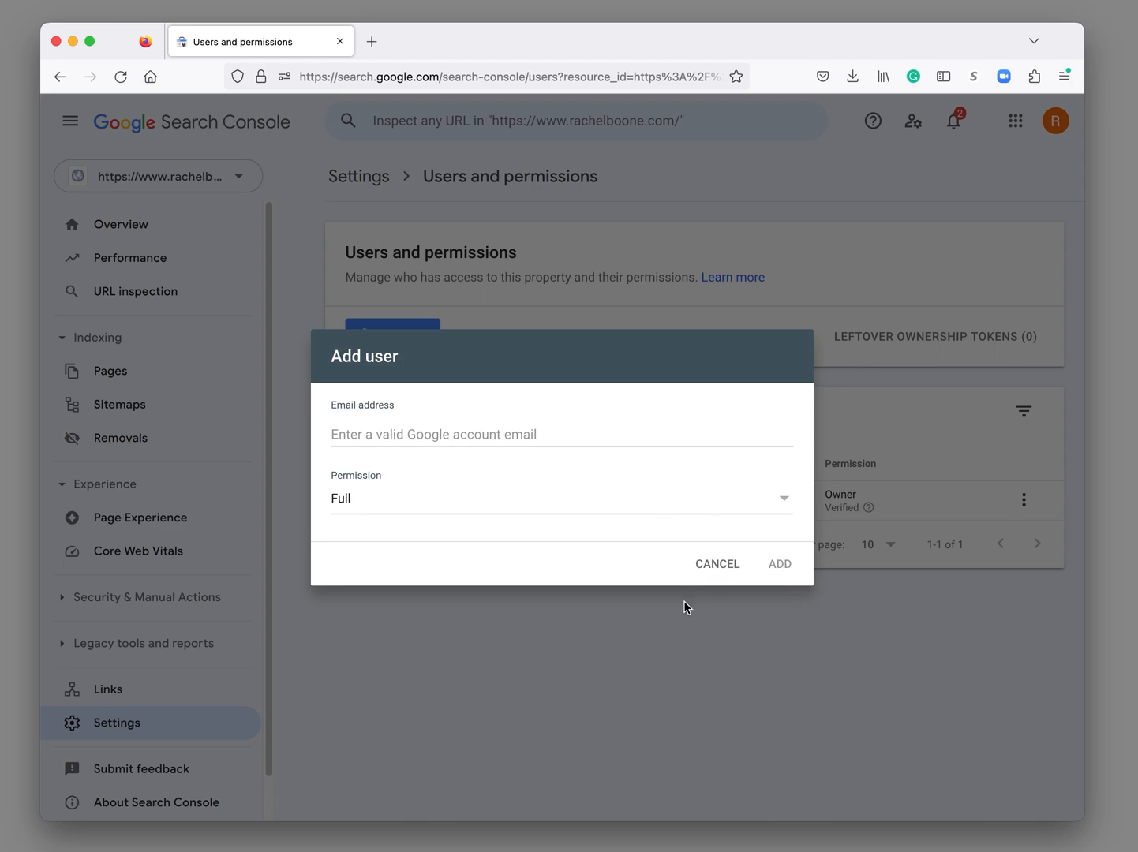
mouse_move(754, 675)
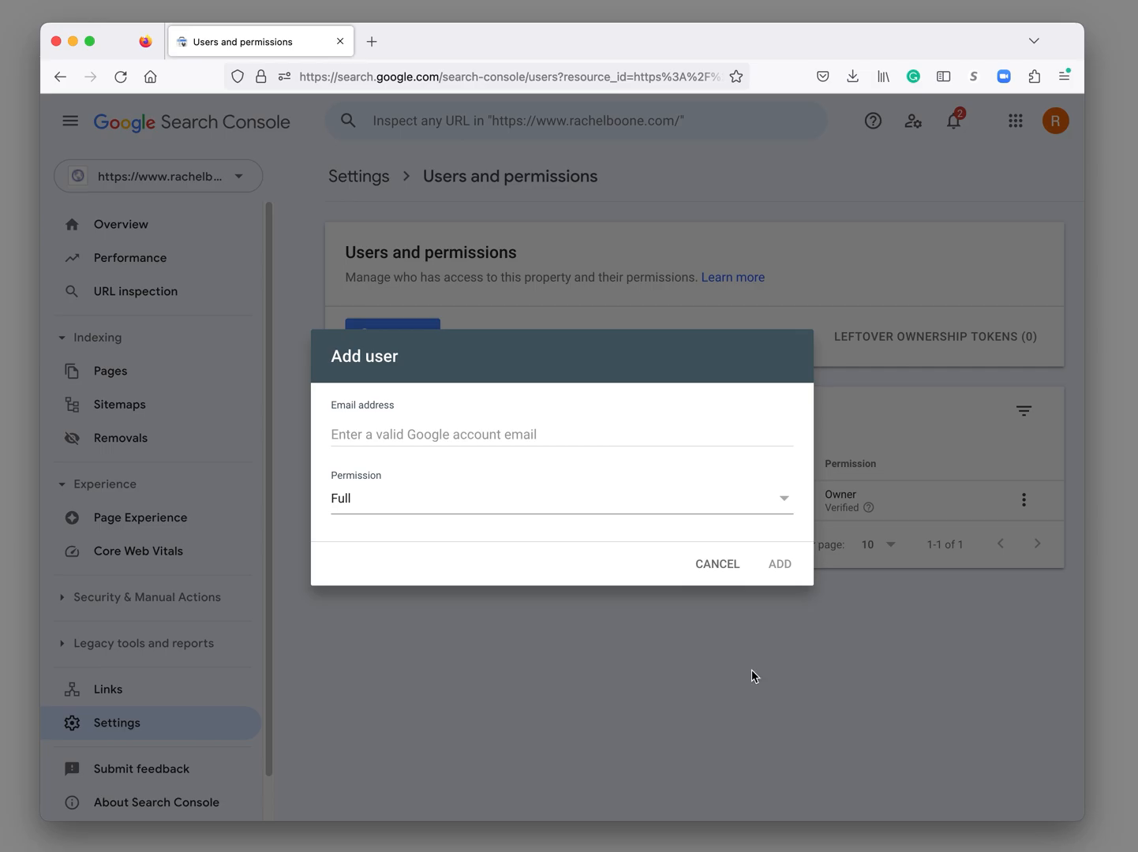
mouse_move(726, 663)
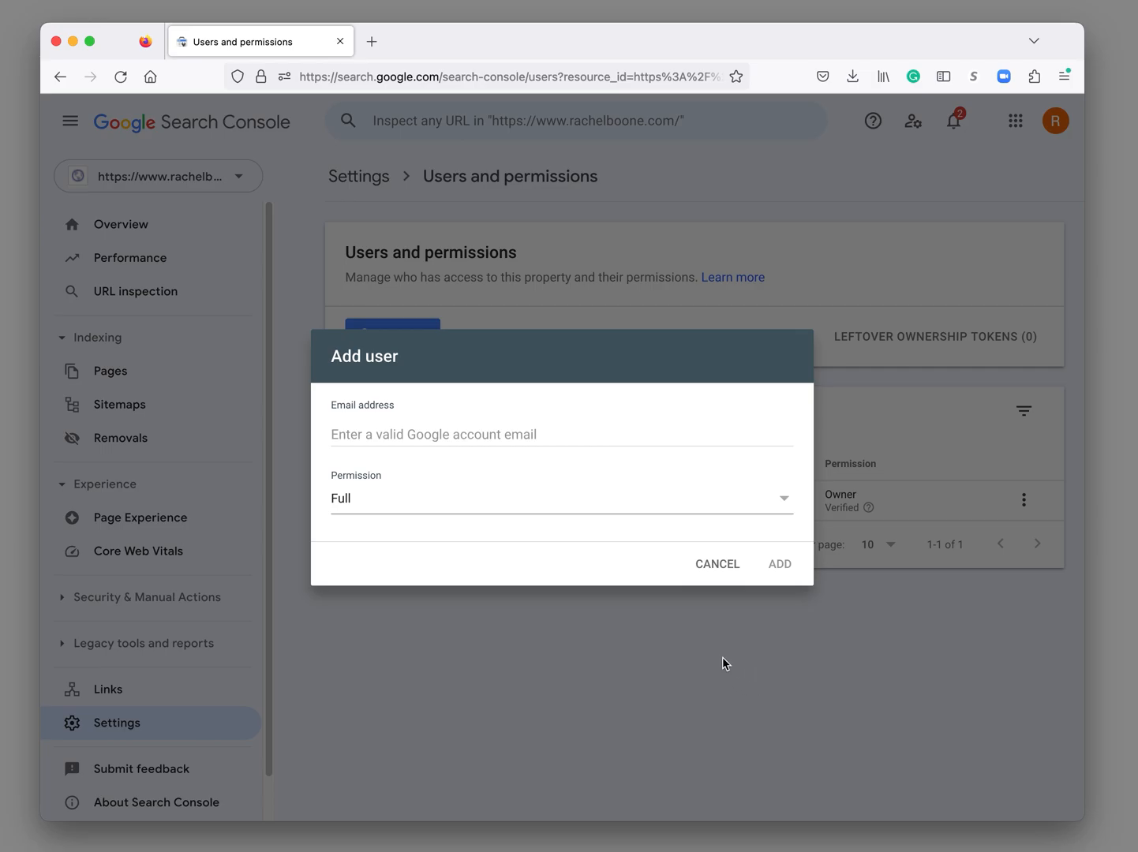
mouse_move(702, 650)
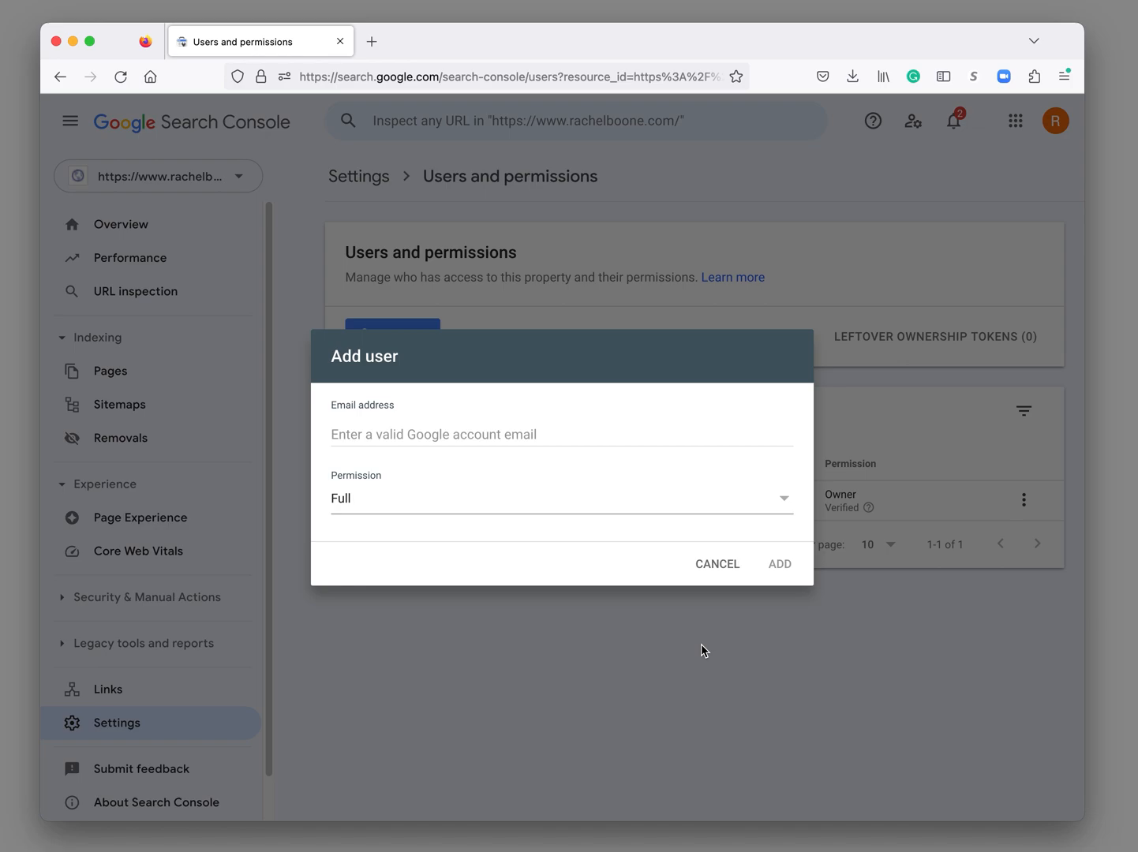
mouse_move(746, 656)
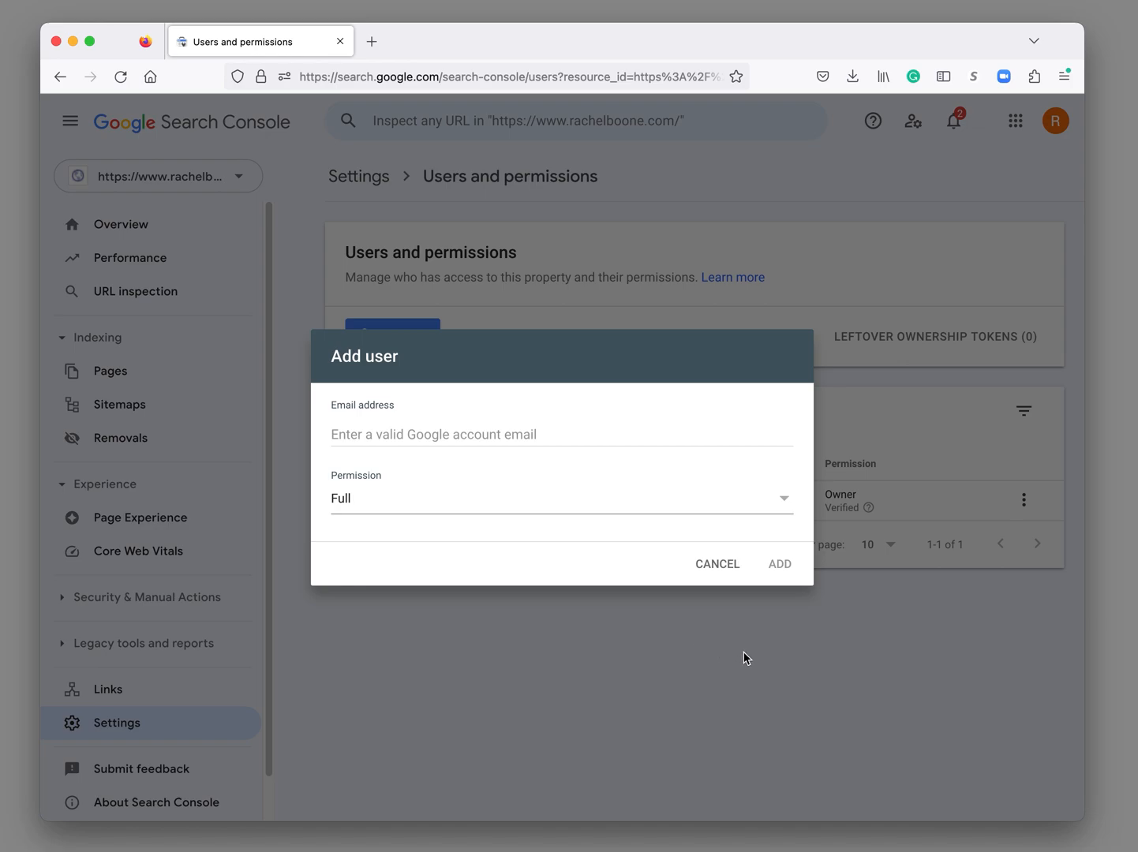